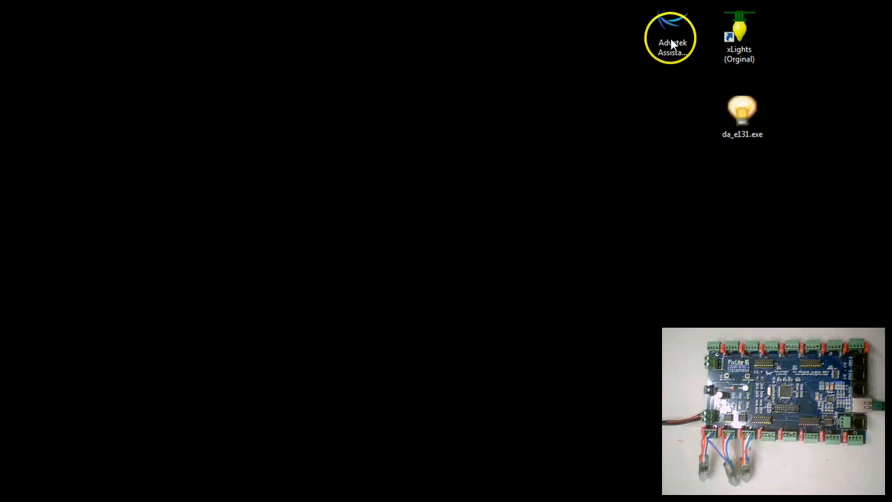
Launch Advatek Lights Assistant from the desktop shortcut, showing the Network Devices list.
double_click(671, 38)
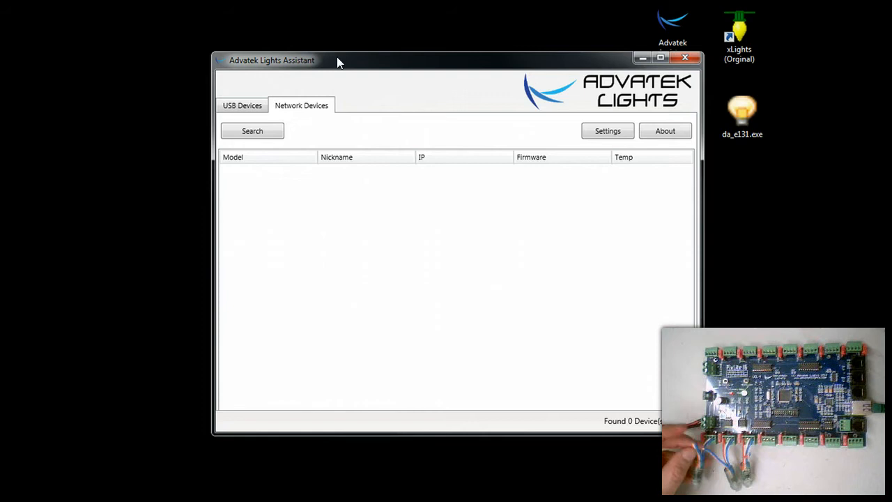
mouse_move(571, 136)
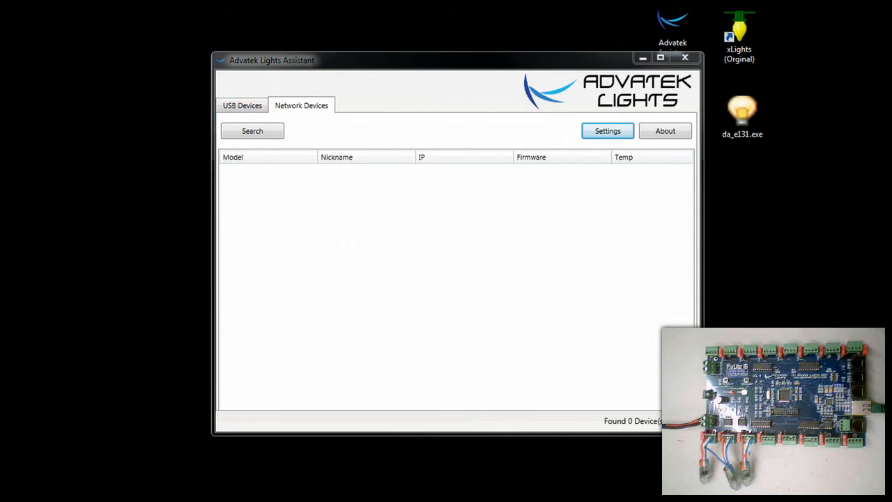
Open the PixLite 16 configuration's Control settings: start universe 1, start channel 1.
click(252, 131)
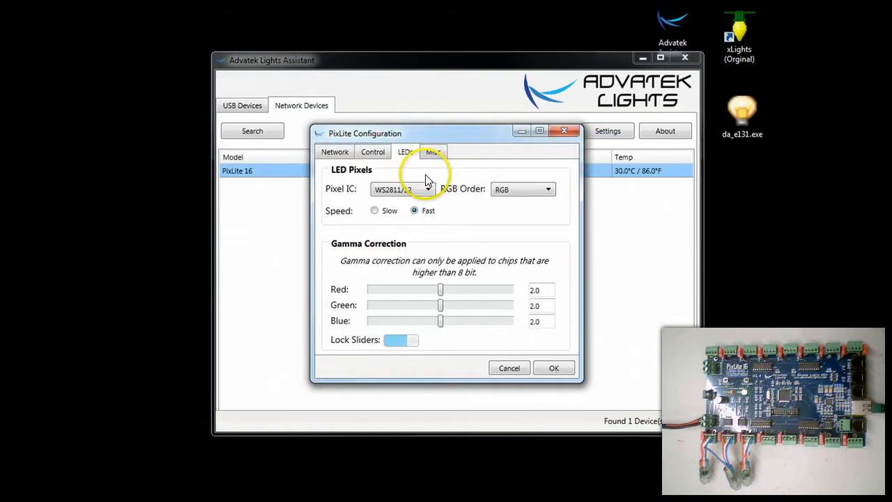
click(372, 151)
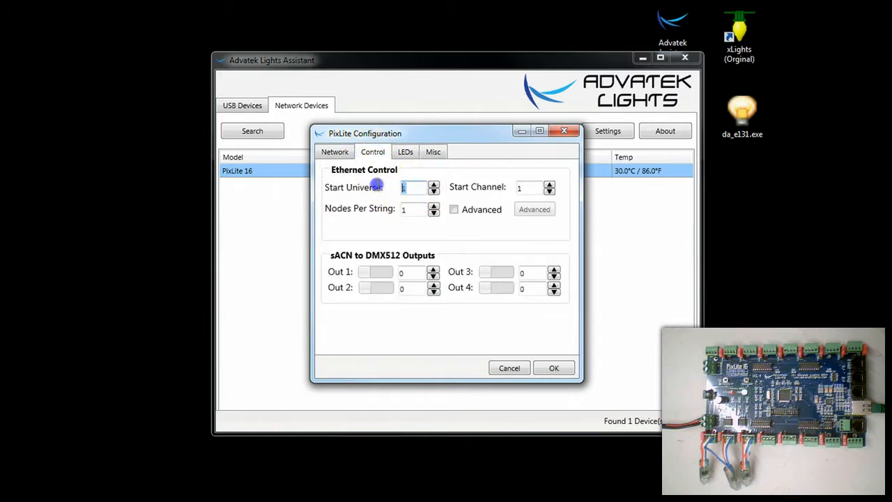
click(413, 210)
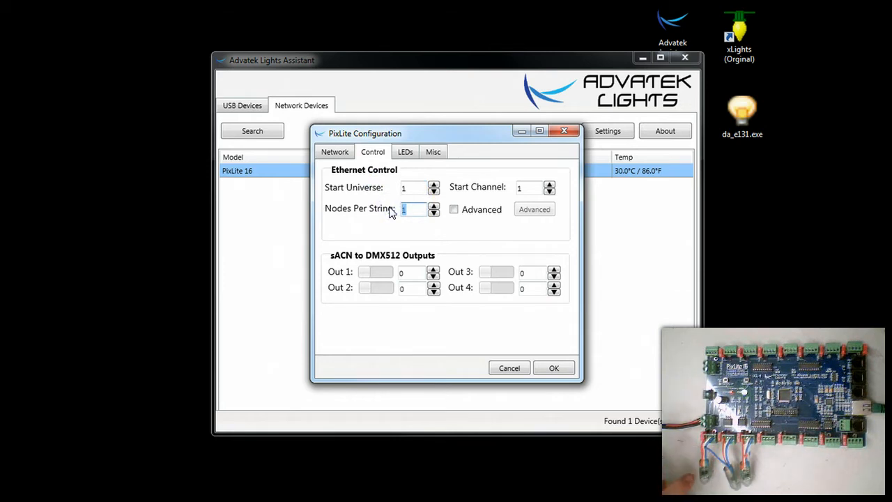
mouse_move(487, 202)
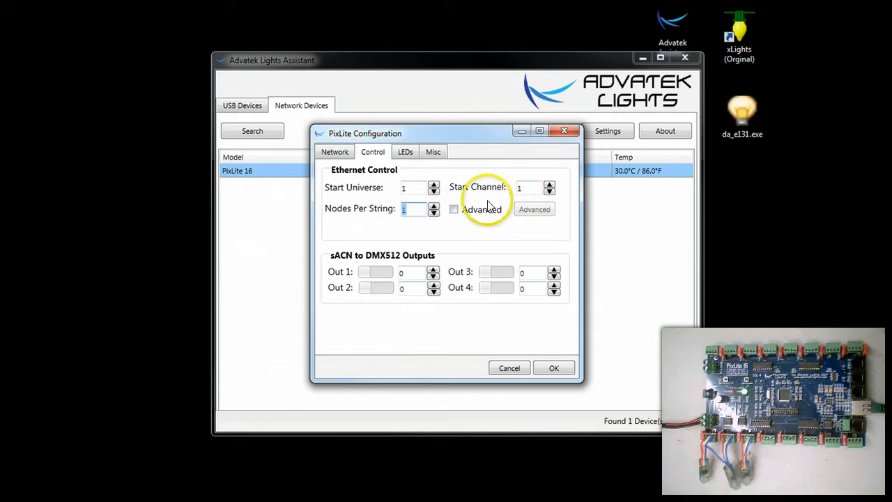
Enable Advanced strings and check start channels 1, 4, 7…46 on universe 1.
click(454, 209)
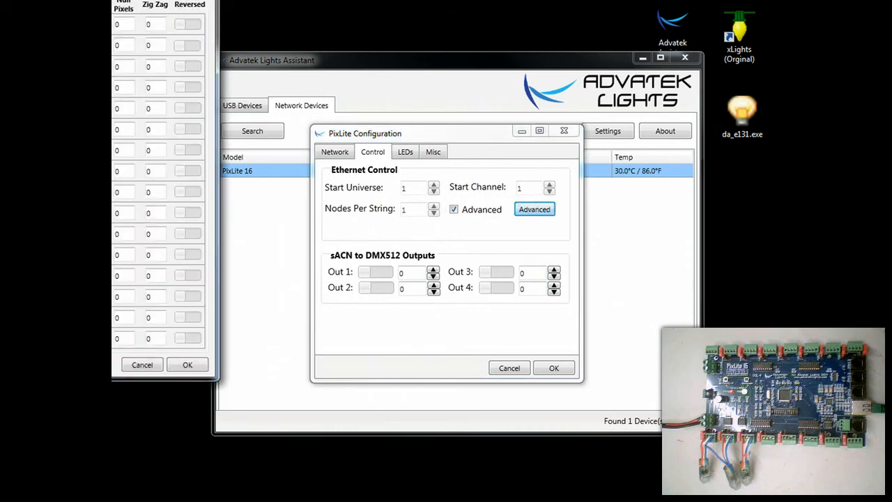
click(534, 209)
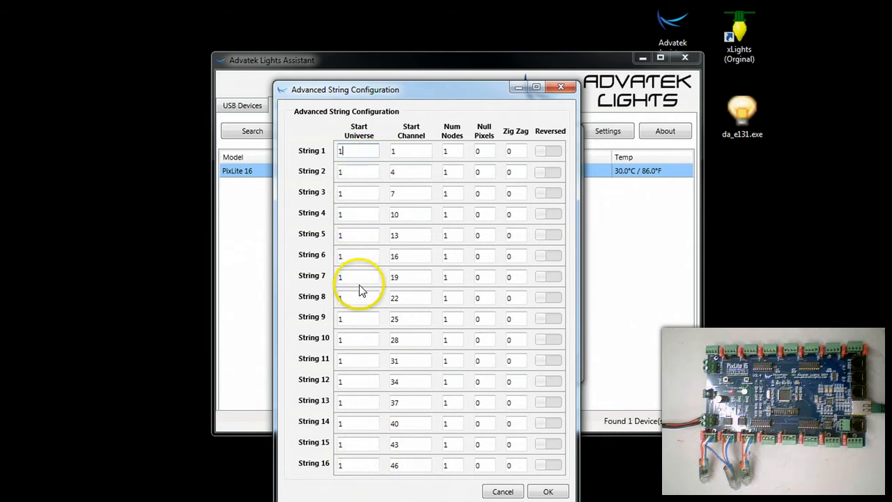
mouse_move(366, 137)
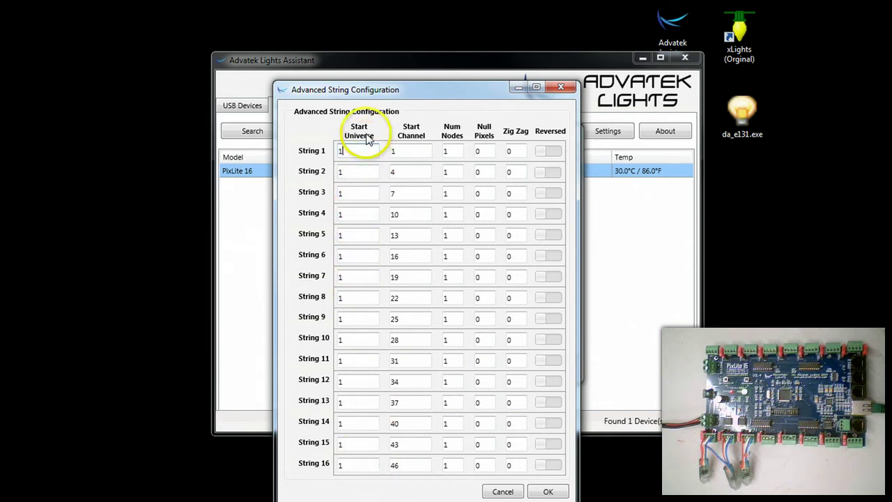
drag(345, 89, 403, 244)
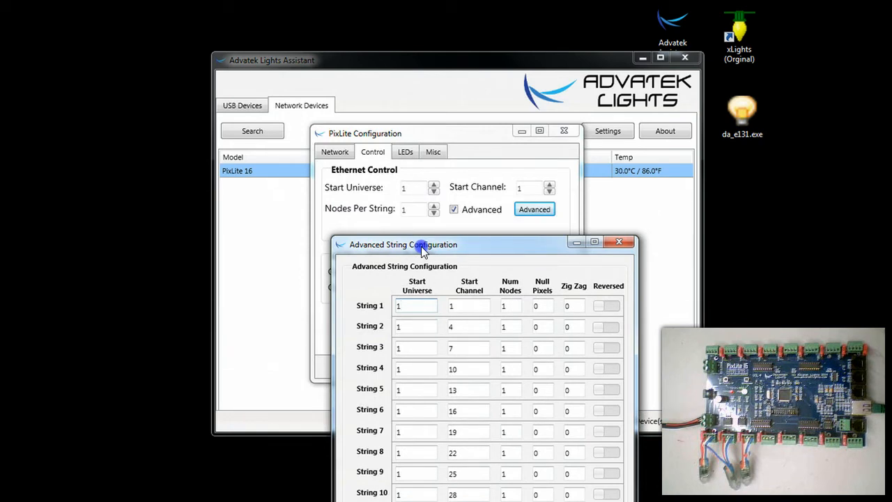
drag(421, 244, 416, 236)
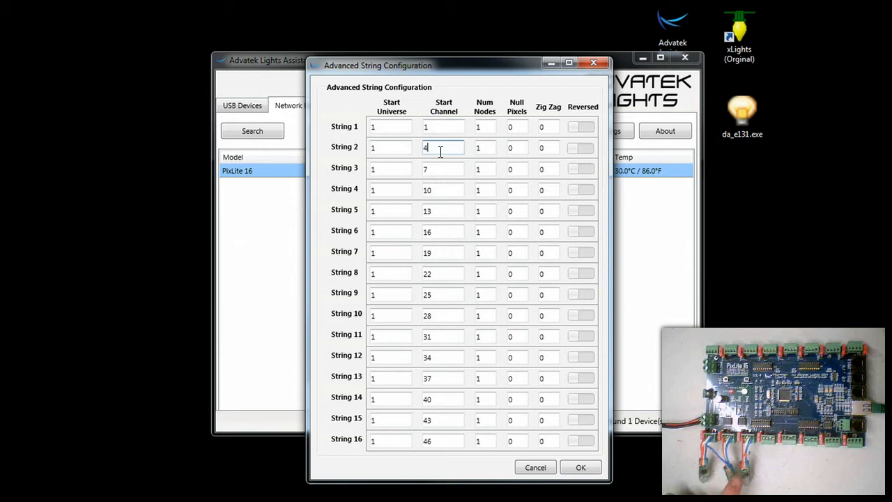
click(442, 169)
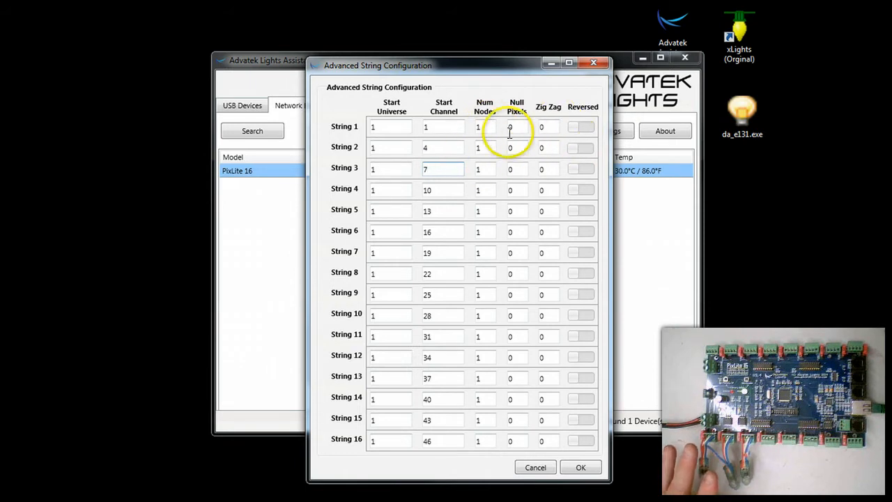
mouse_move(516, 352)
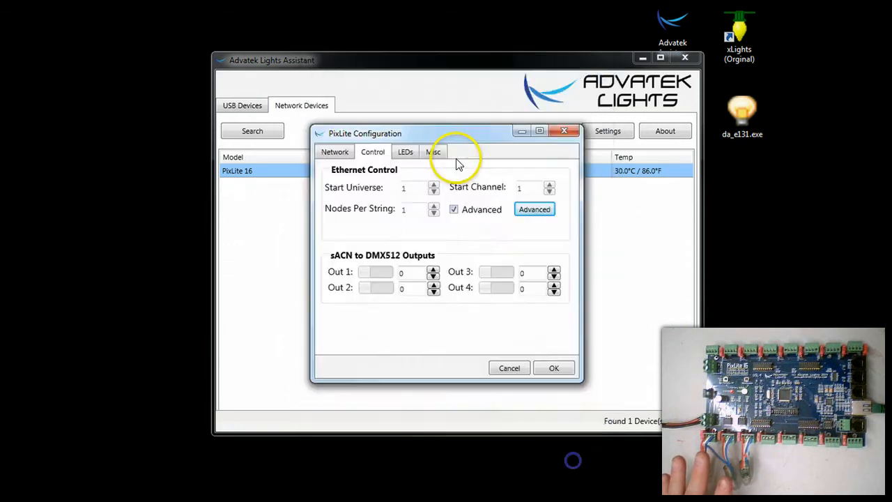
mouse_move(405, 213)
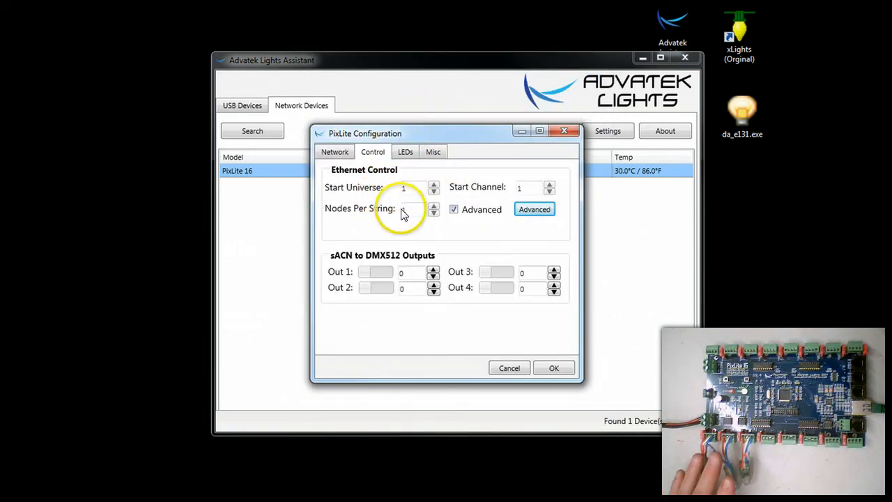
mouse_move(416, 213)
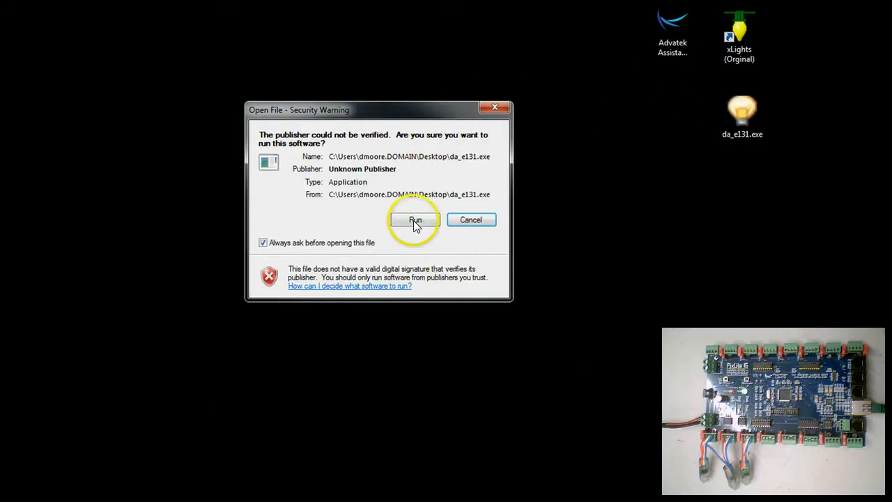
Run da_e131.exe past the security warning, showing the RGB/Single tab at 0.
click(415, 220)
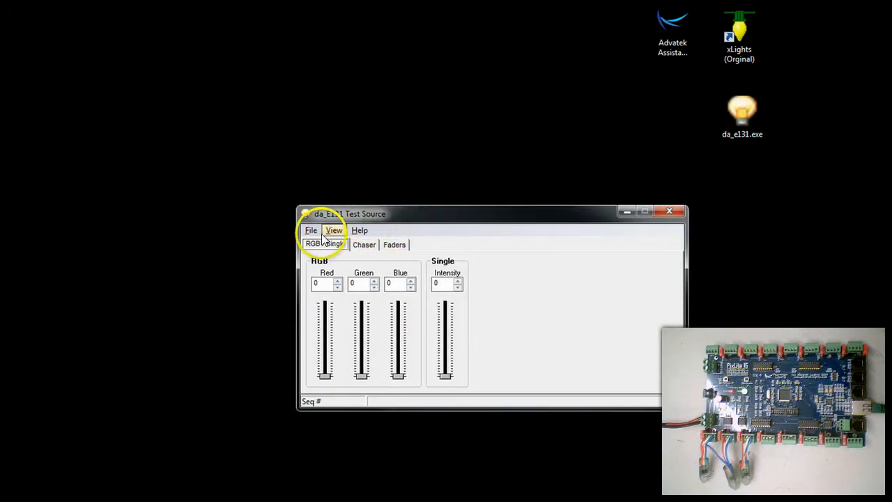
click(334, 230)
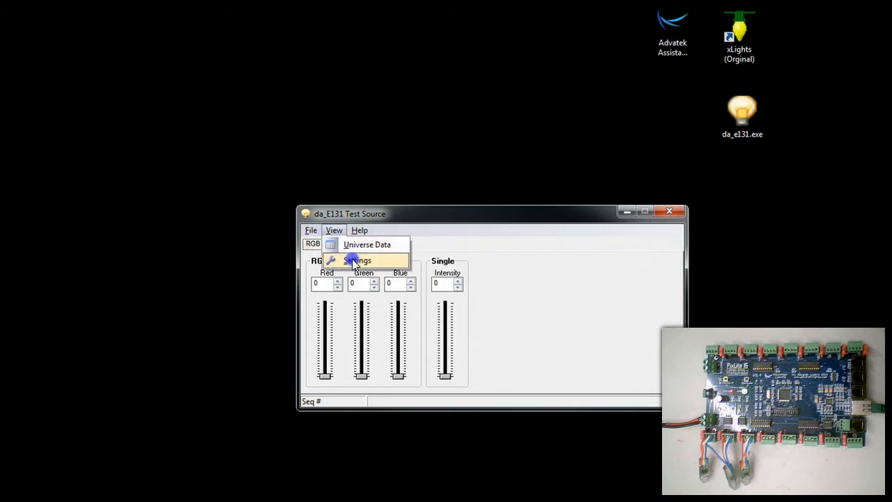
Target universe 1, channels 1–9, unicast to 192.168.1.55 on port 5568.
click(358, 260)
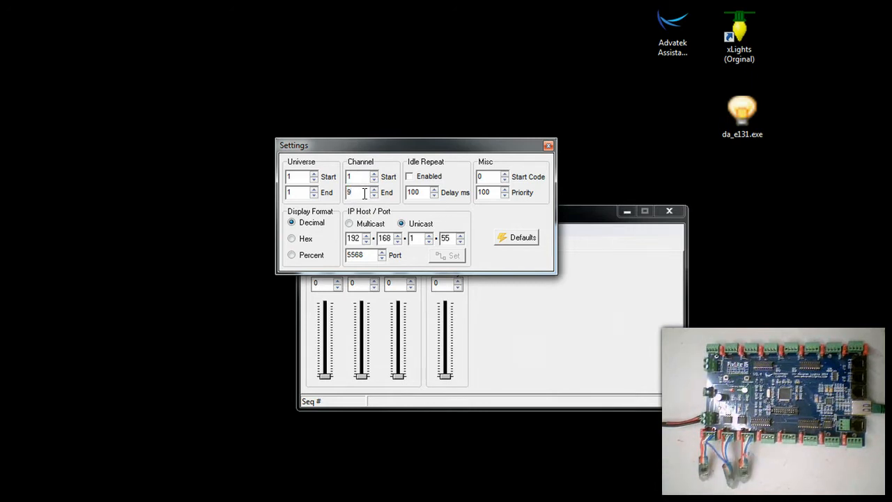
mouse_move(385, 166)
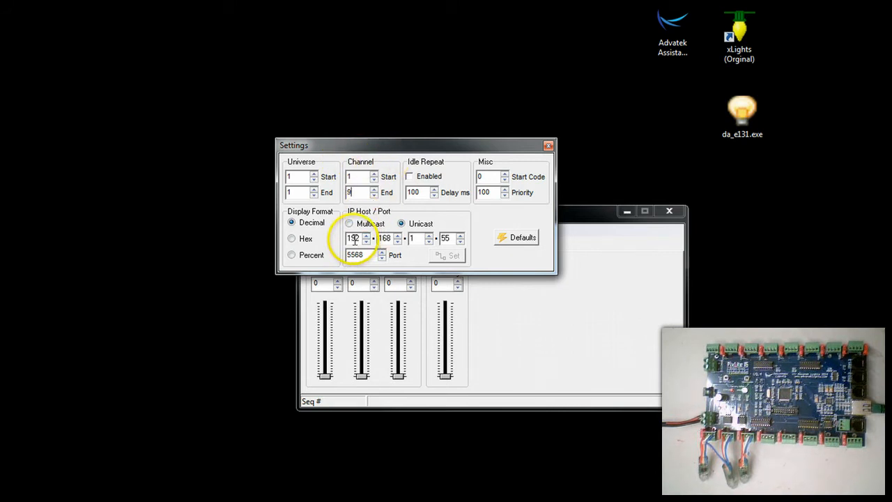
click(349, 223)
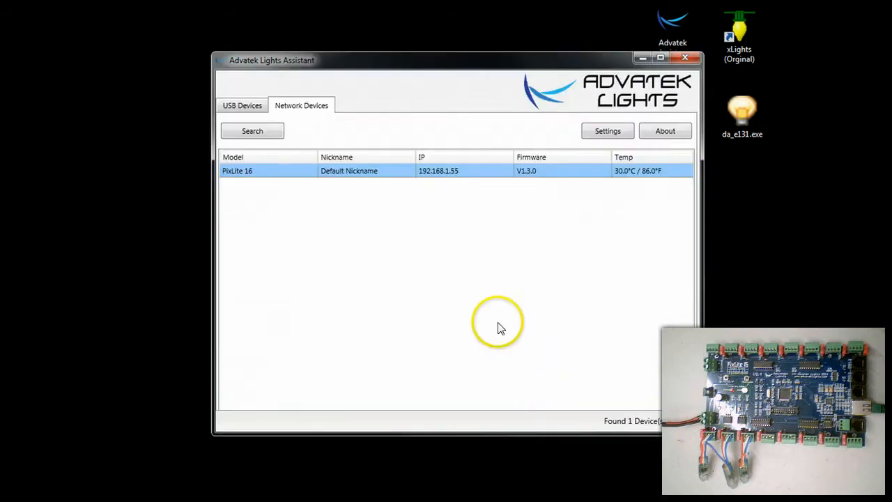
mouse_move(484, 171)
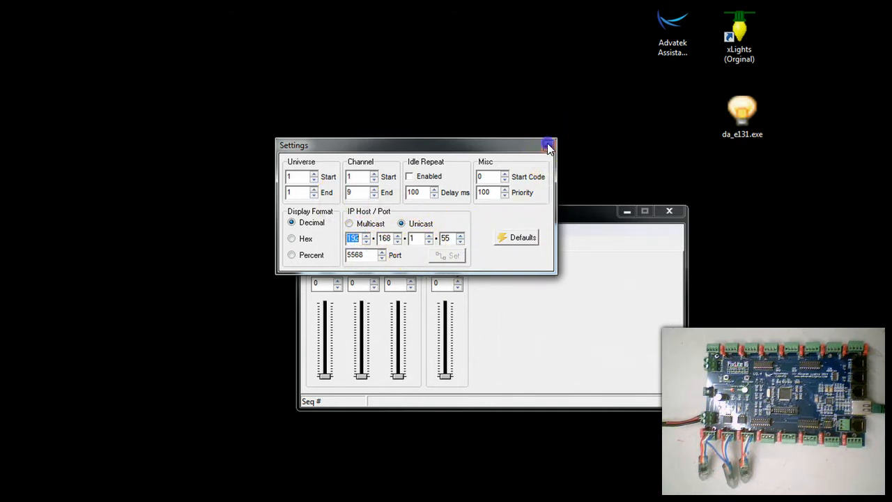
Close Settings and lower the chaser delay to 160 ms.
click(547, 144)
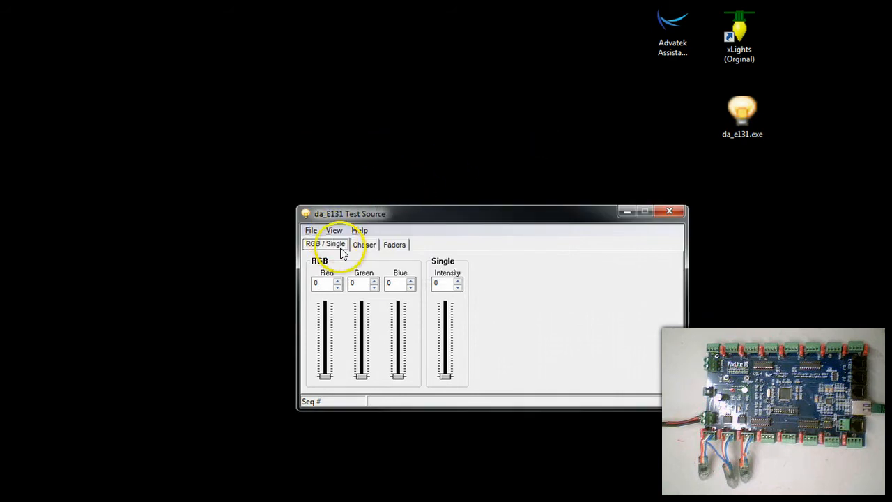
mouse_move(359, 251)
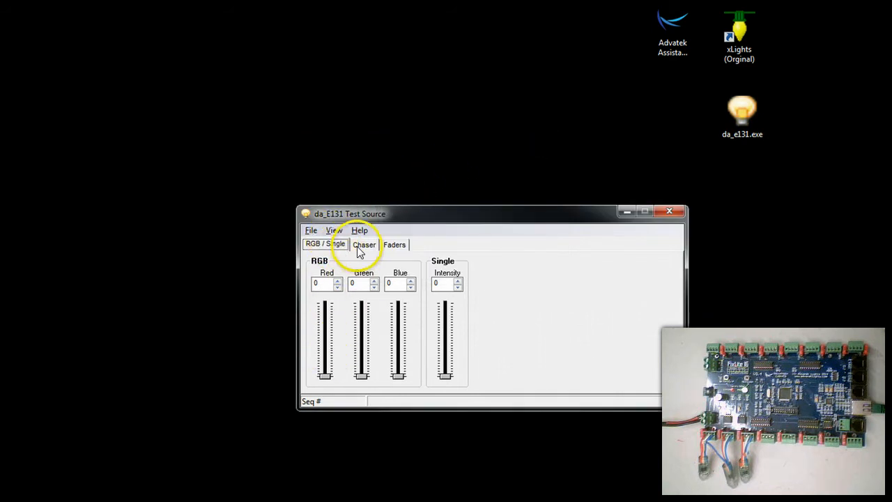
click(364, 243)
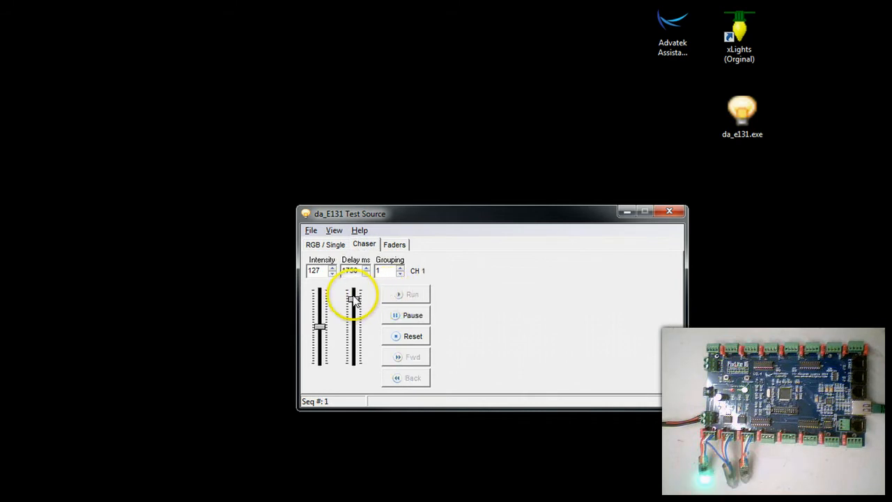
click(354, 296)
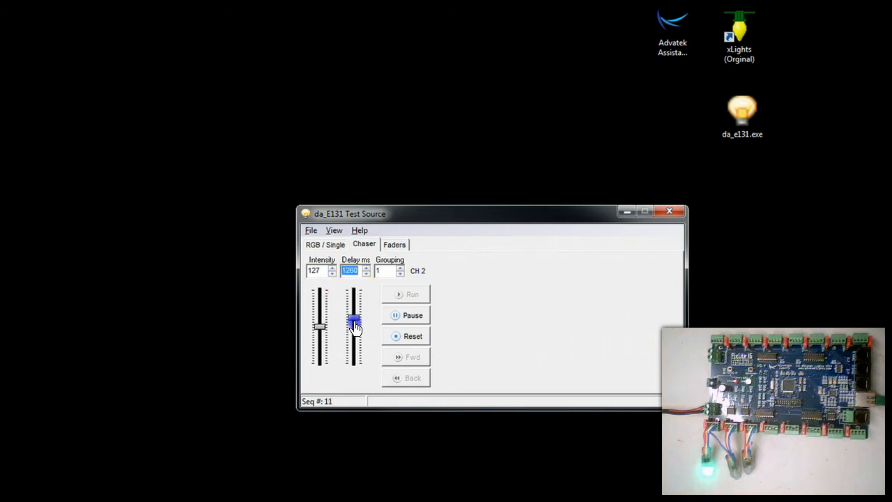
drag(355, 319, 355, 359)
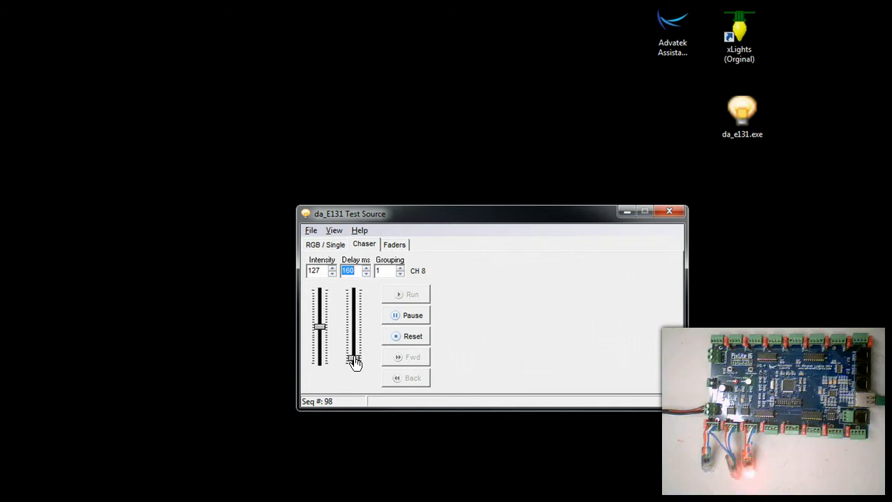
Sweep chaser intensity up to 255, dim it to 16, and reset the sequence.
drag(319, 324, 319, 298)
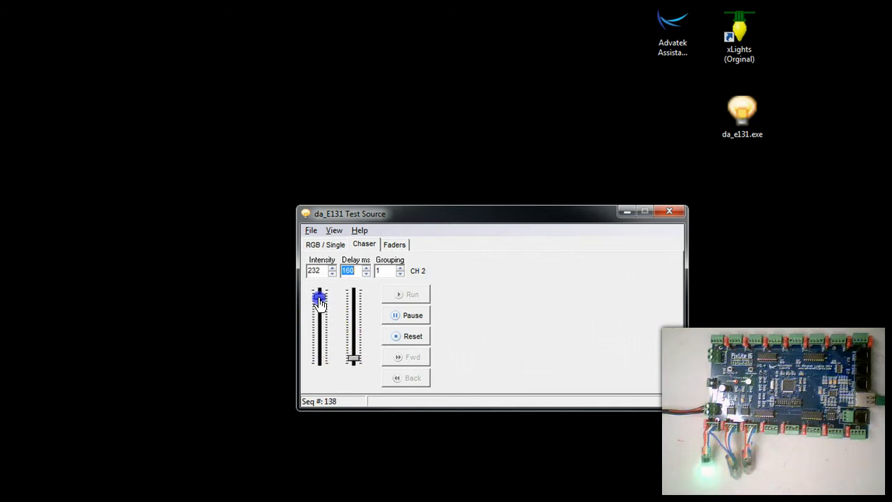
drag(319, 300, 319, 289)
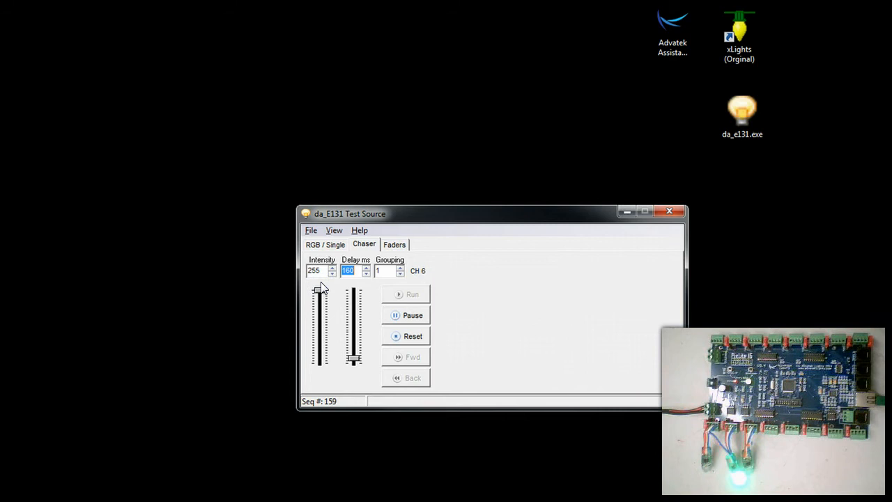
drag(318, 290, 319, 362)
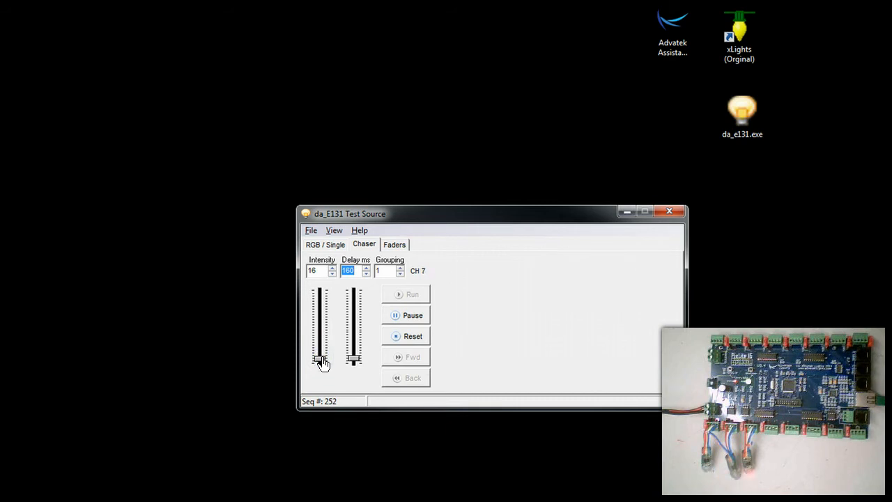
click(413, 336)
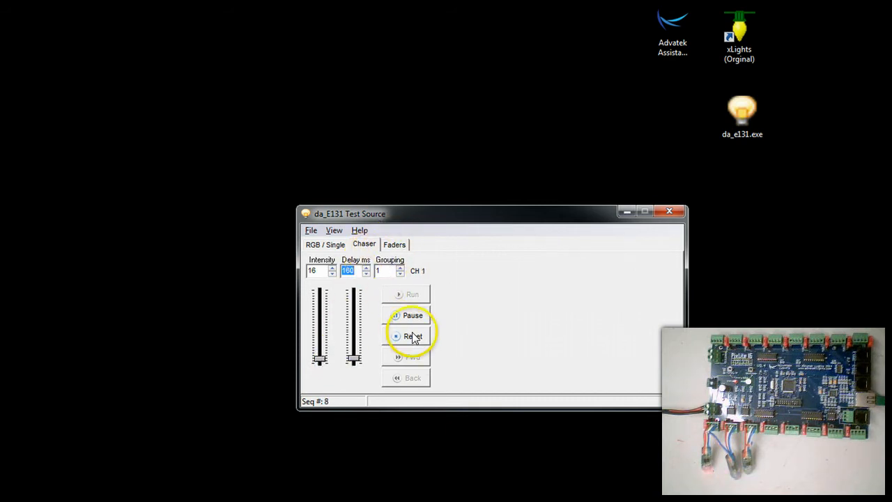
click(395, 244)
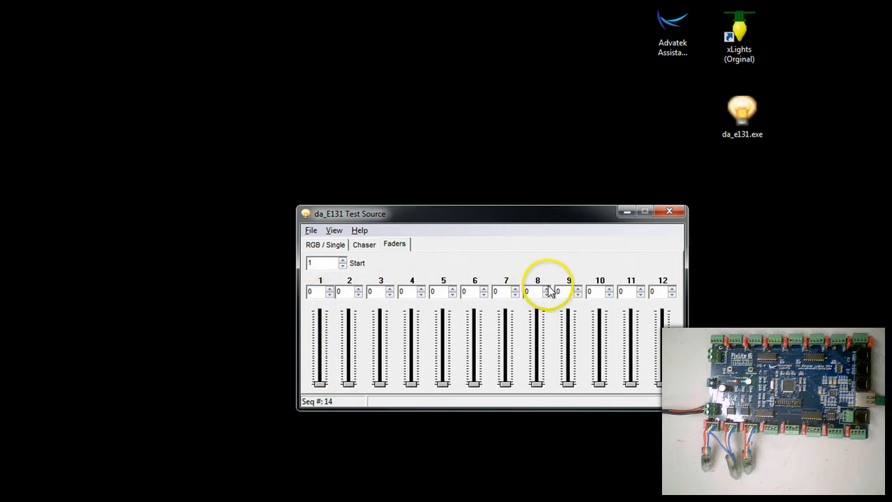
Raise channel 1 to full 255, then bring it back down to 0.
drag(319, 382, 324, 334)
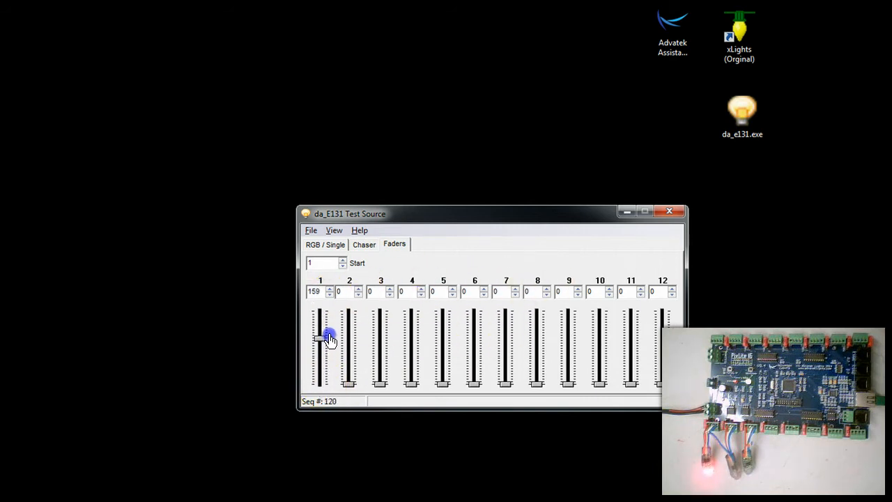
drag(321, 335, 320, 311)
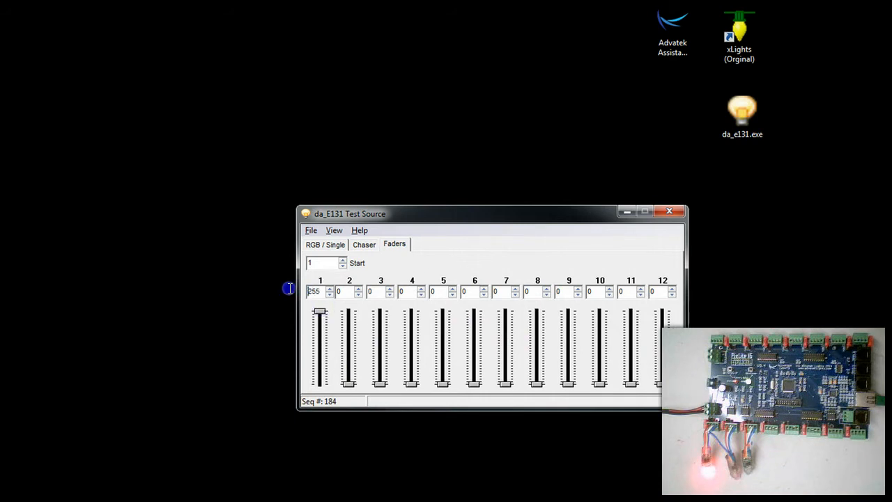
triple_click(315, 291)
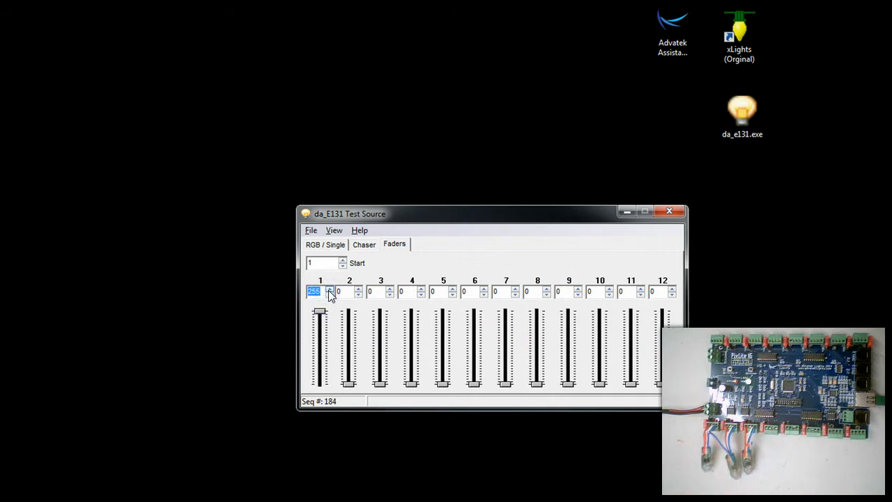
drag(318, 313, 320, 345)
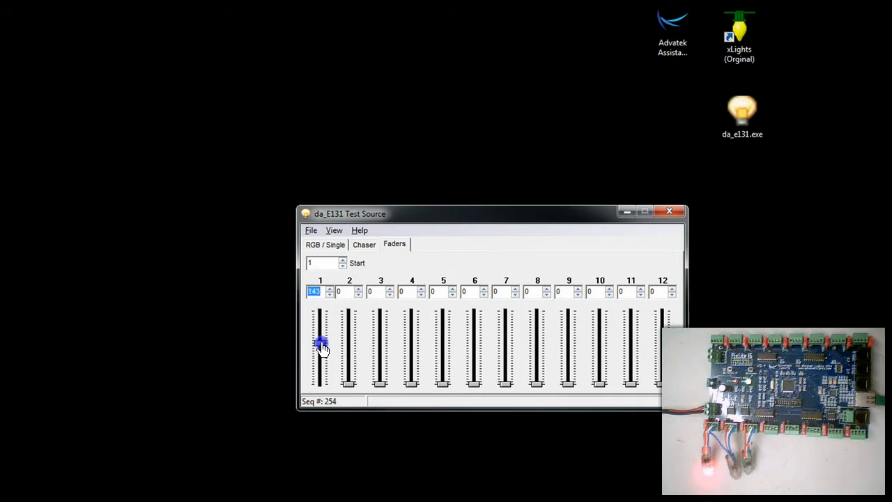
drag(321, 345, 317, 390)
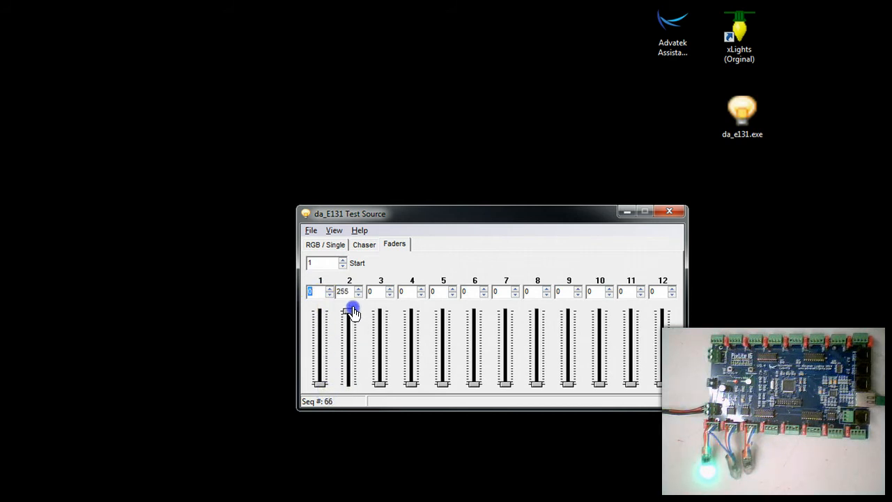
Light channels 3 and 6 in turn, returning each to 0.
drag(348, 312, 380, 306)
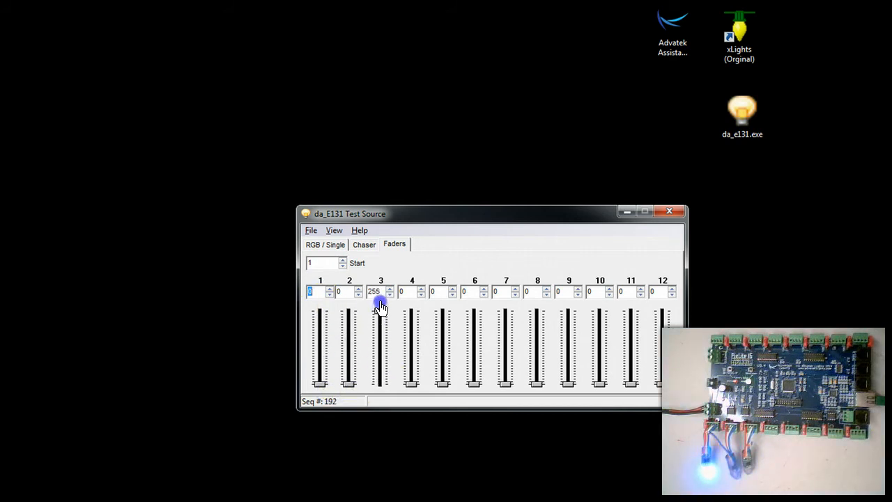
drag(381, 306, 411, 383)
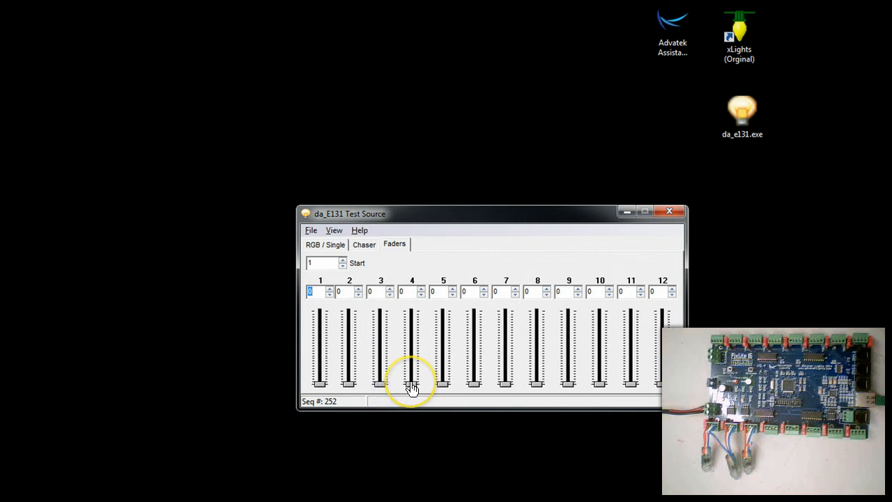
drag(412, 382, 415, 314)
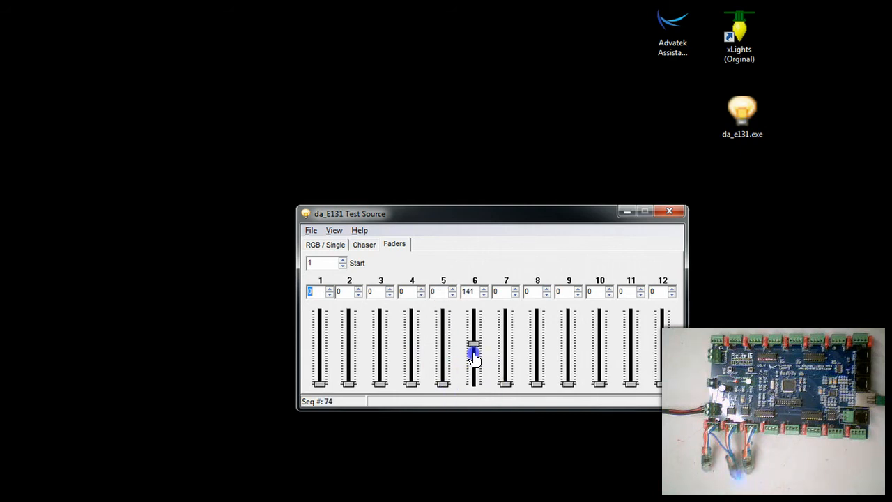
drag(474, 352, 474, 383)
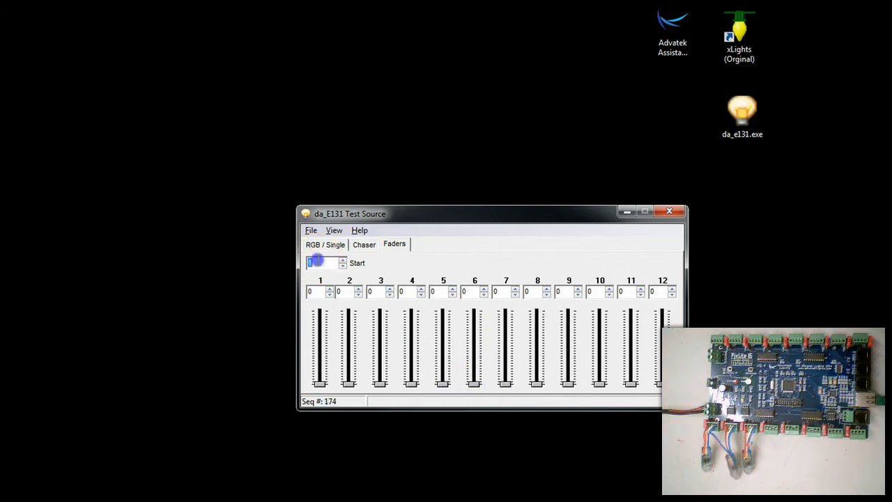
Start the faders at channel 48, then sweep channel 48 to 255 and back to 0.
click(319, 263)
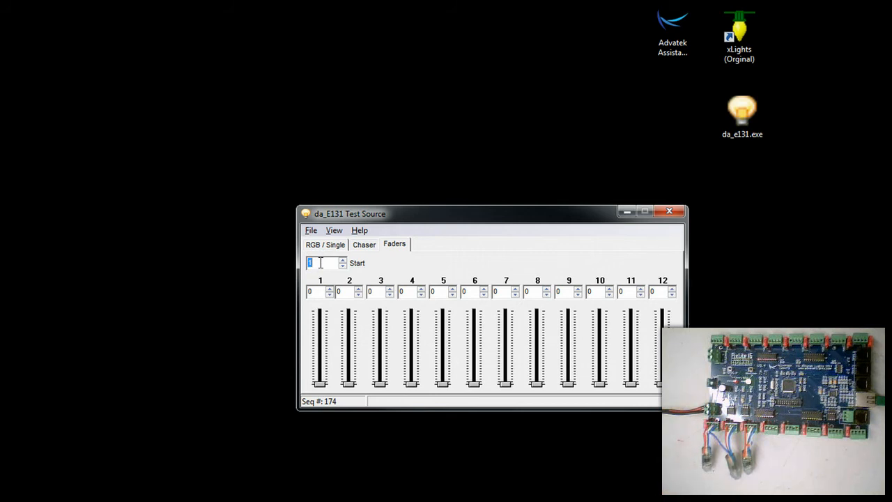
click(342, 260)
text(48)
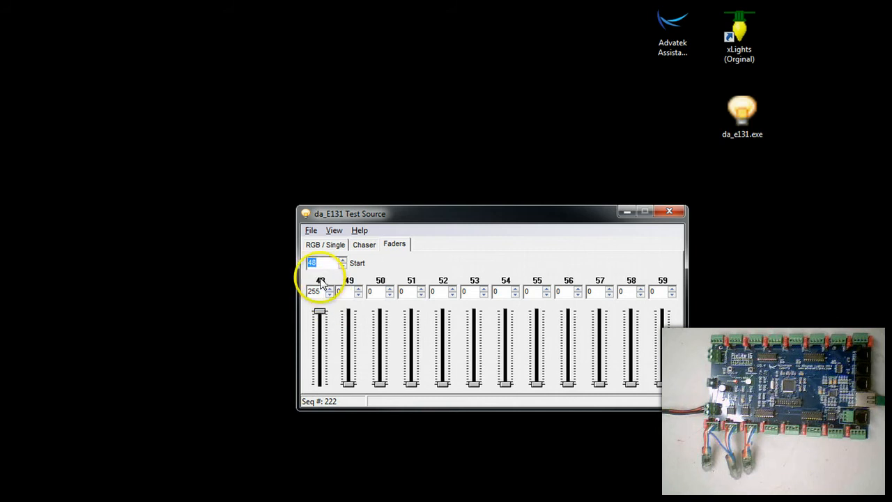
drag(319, 312, 319, 390)
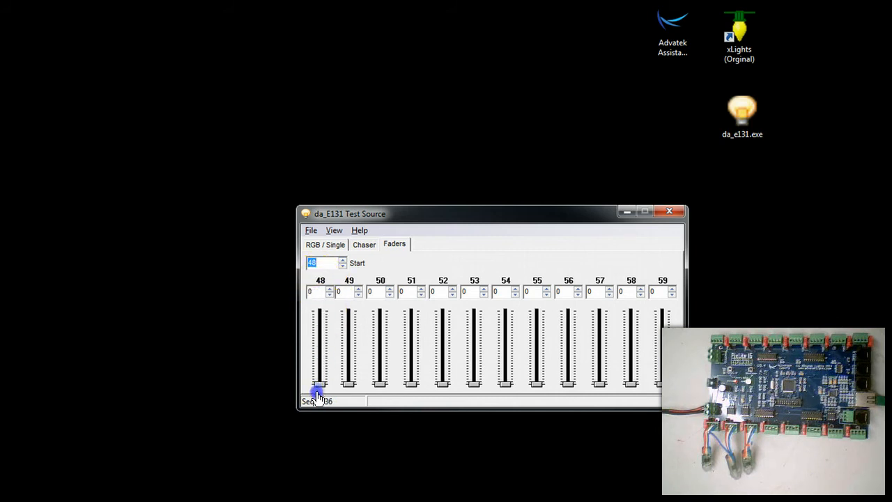
drag(318, 390, 318, 314)
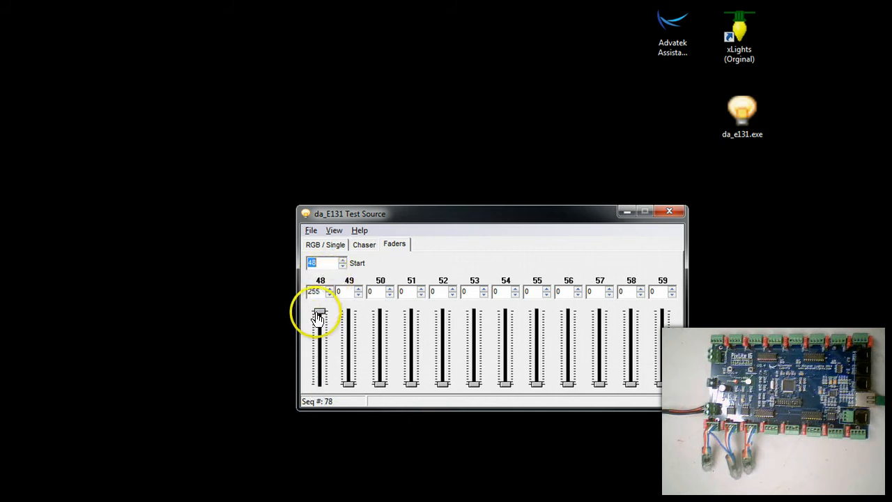
drag(319, 312, 319, 383)
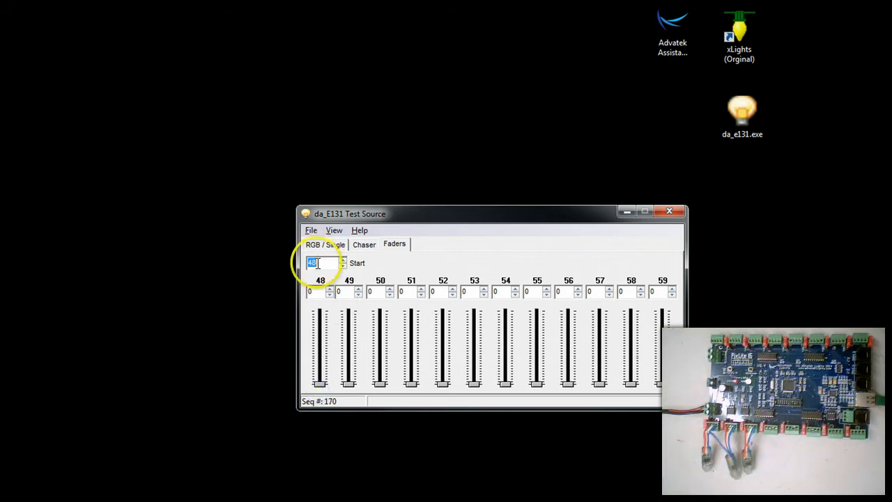
On RGB / Single, raise Single Intensity to 255 for full white, then back to 0.
click(325, 244)
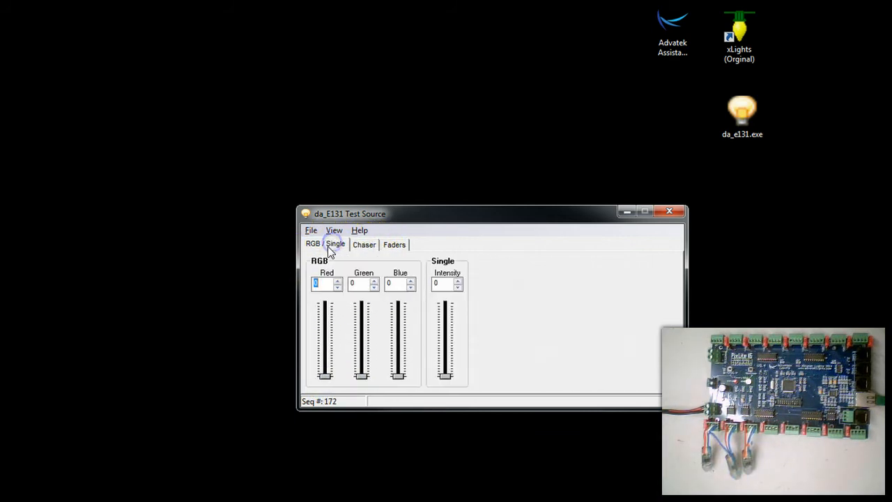
drag(325, 372, 324, 306)
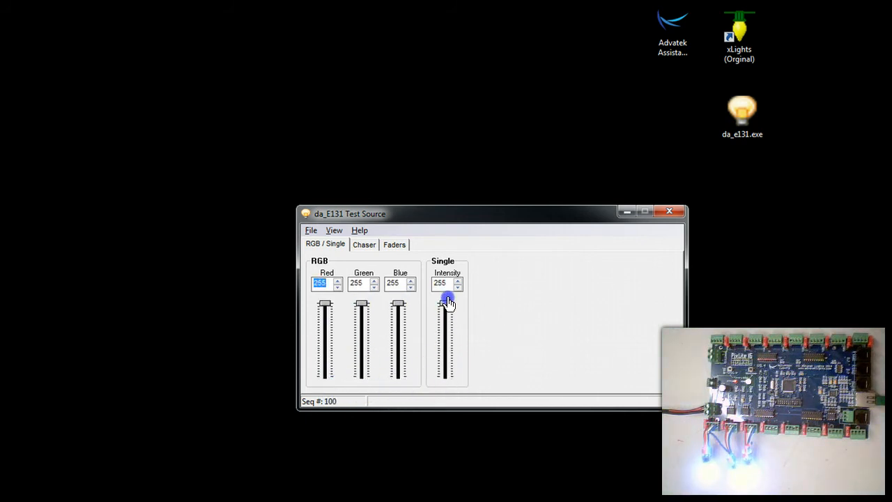
drag(446, 300, 443, 385)
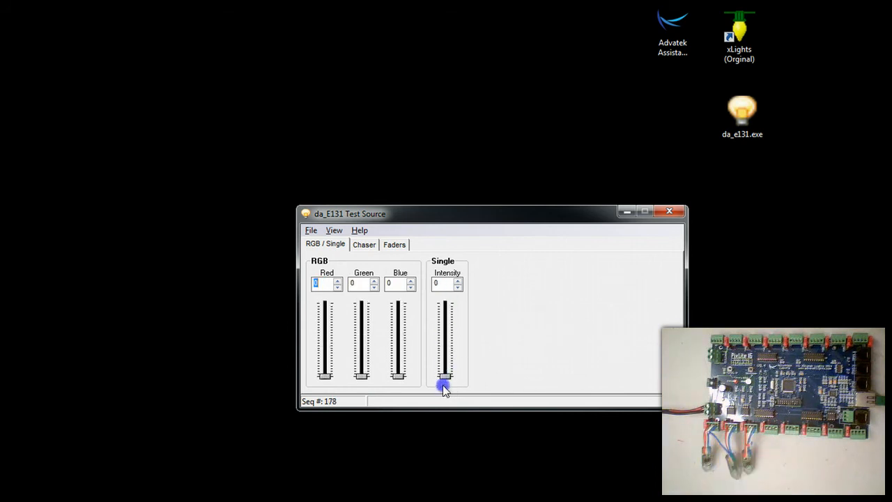